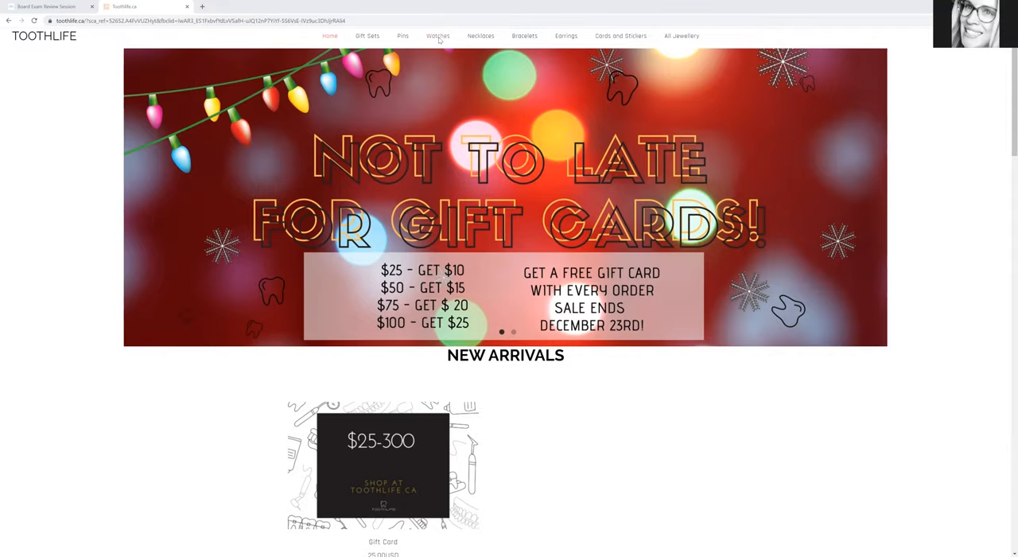
Step: Go to the Watches collection from the top navigation
click(438, 35)
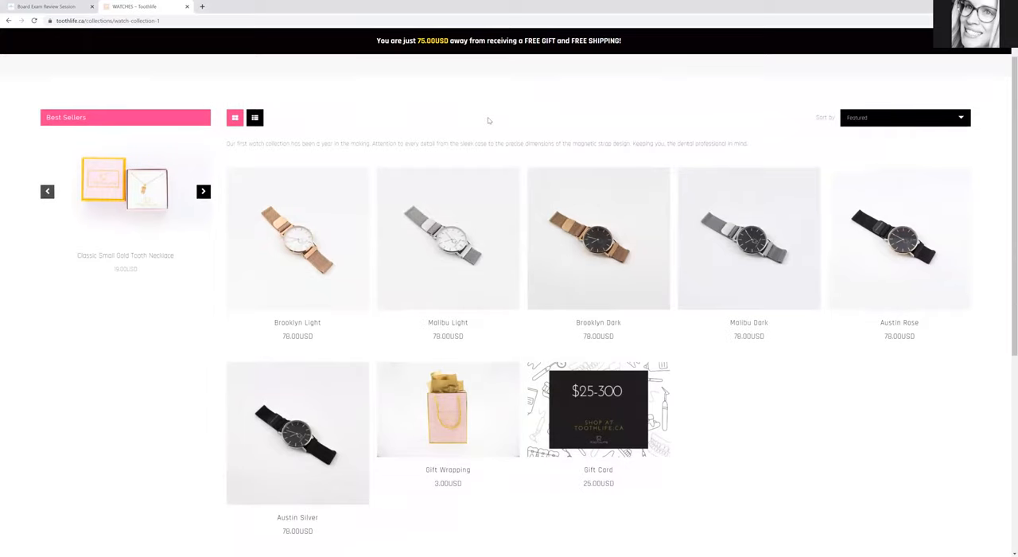
mouse_move(748, 239)
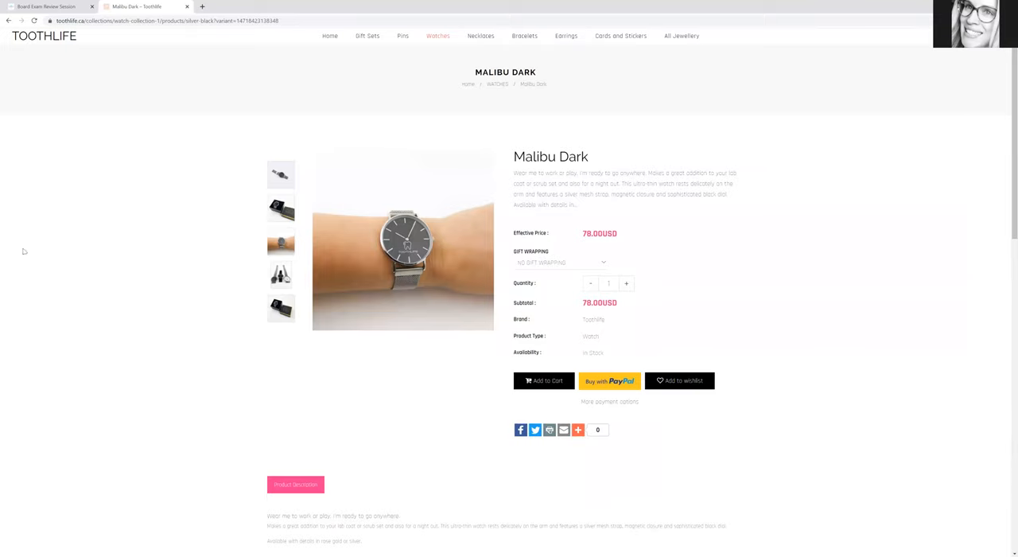
mouse_move(9, 257)
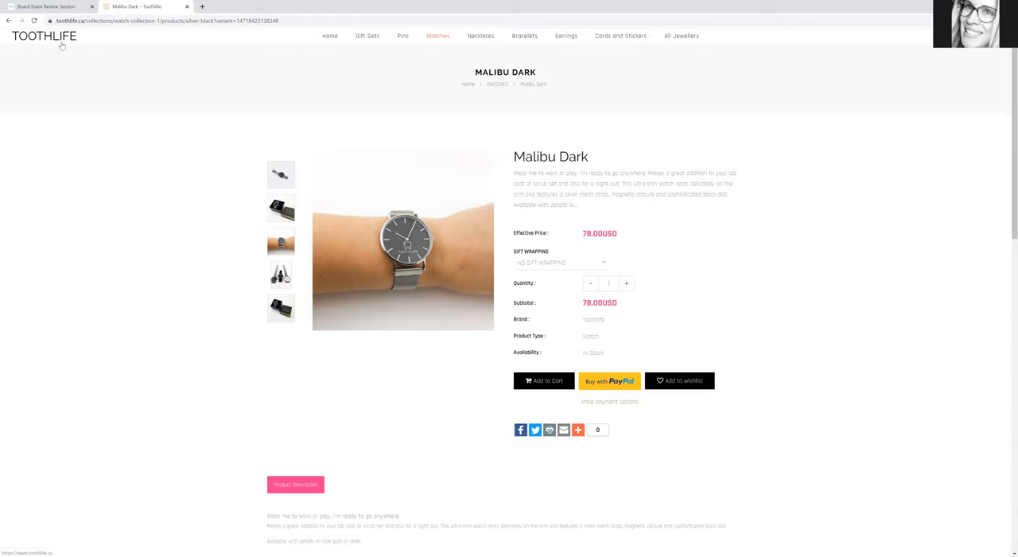
mouse_move(60, 54)
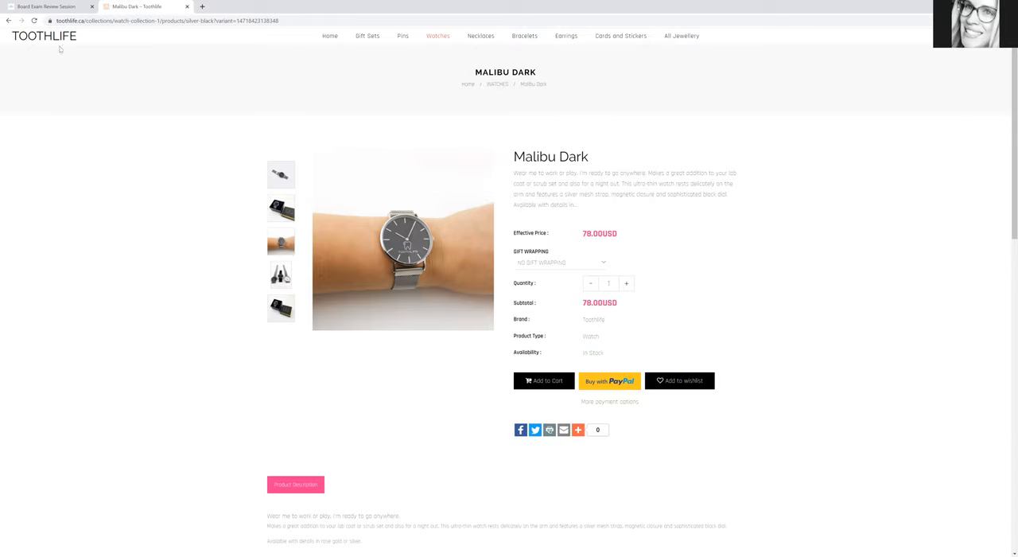
mouse_move(64, 49)
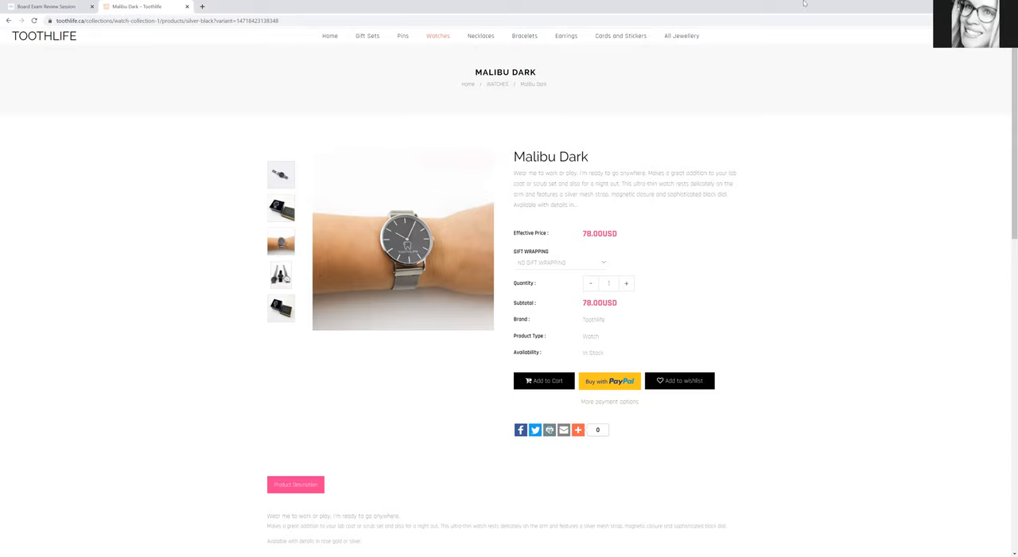
mouse_move(951, 70)
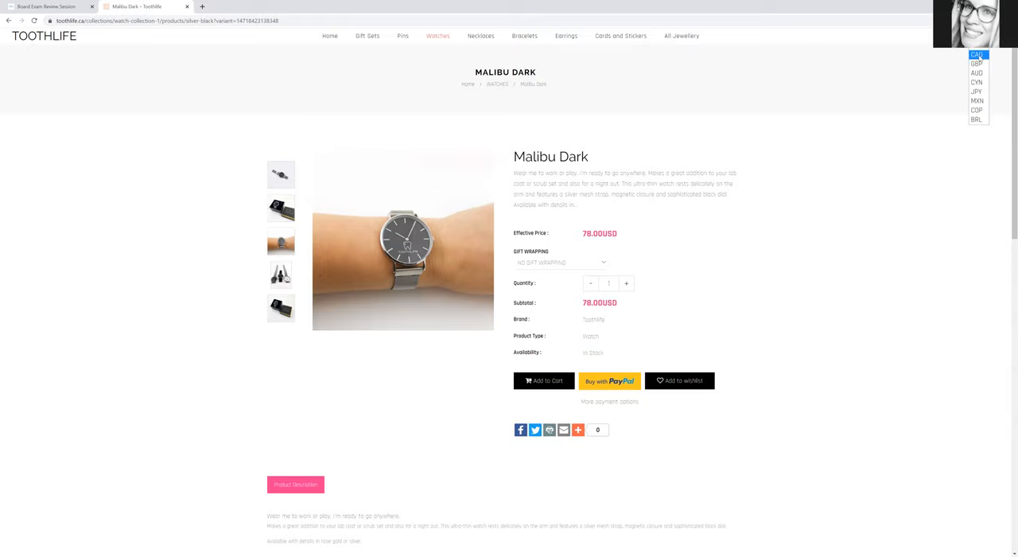
Step: Switch the displayed currency so Malibu Dark shows $102.37 rather than 79.00 USD
click(977, 54)
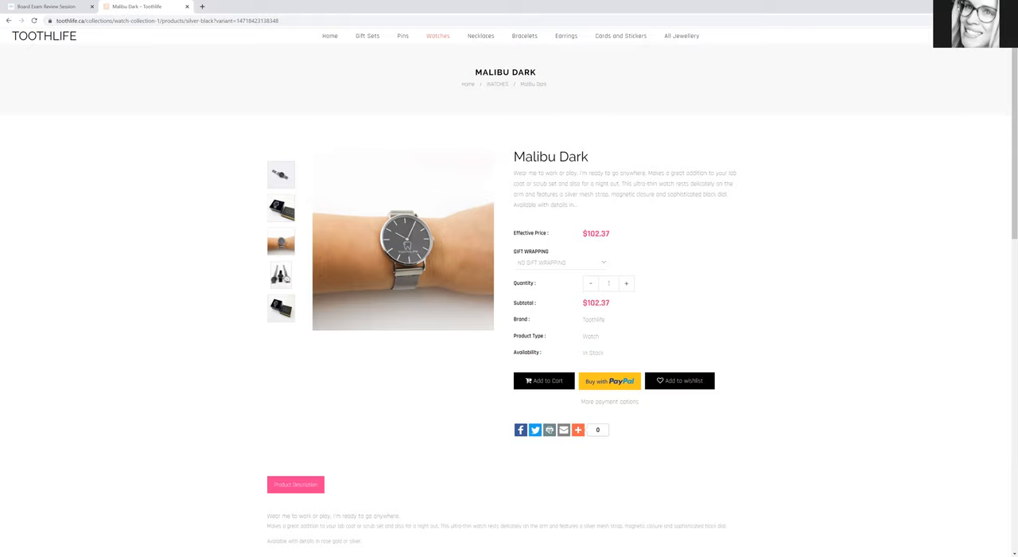
click(977, 46)
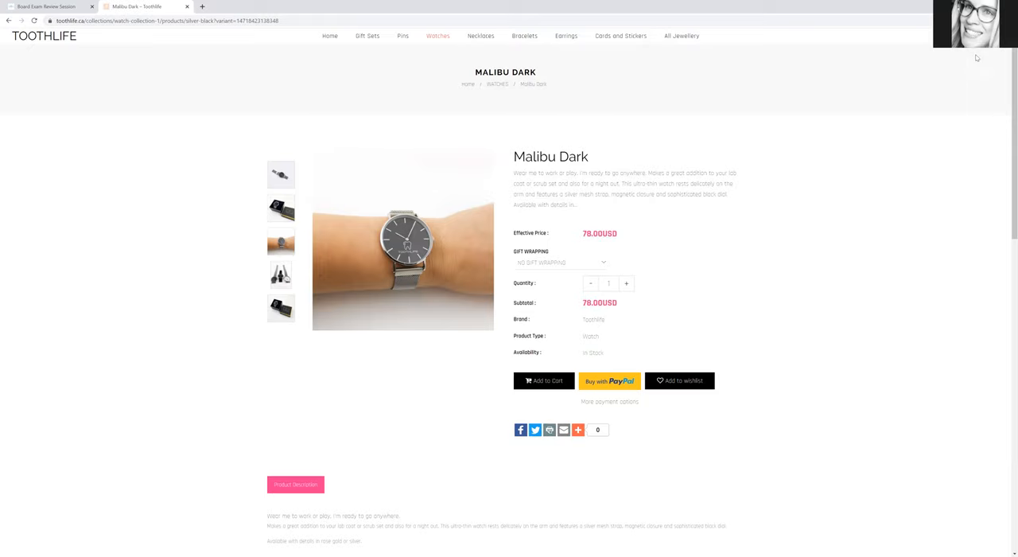
click(977, 54)
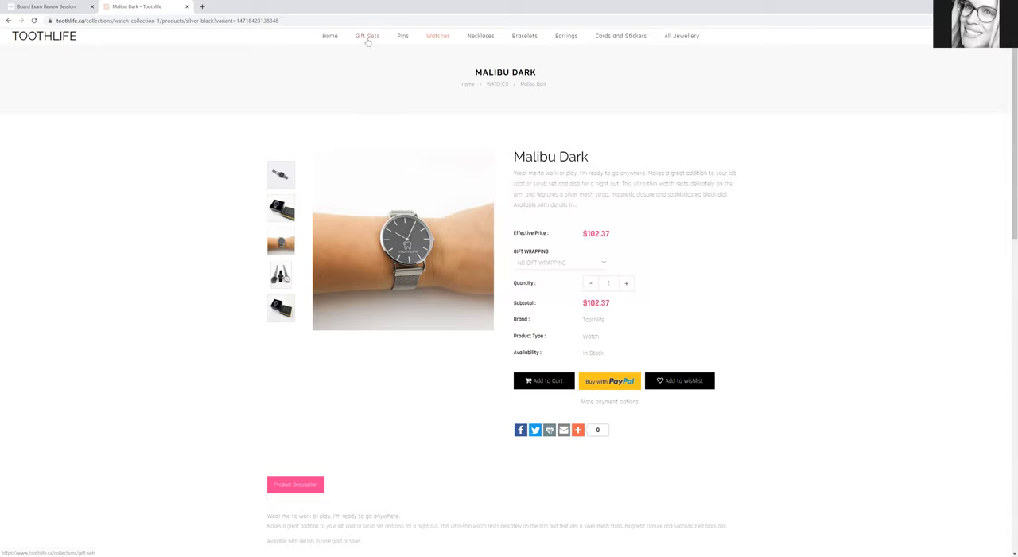
Step: Browse the Gift Sets collection, scrolling through its listings
click(365, 35)
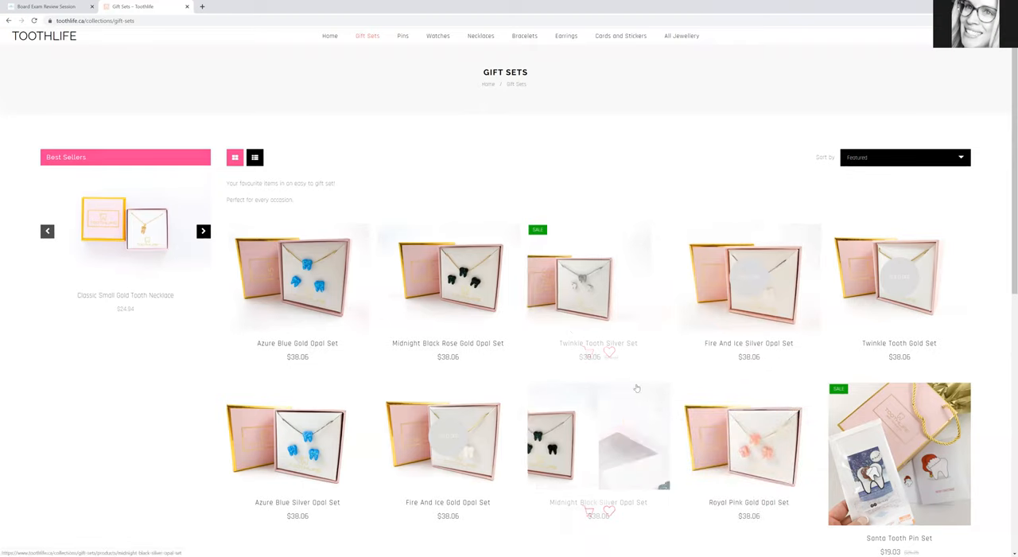
scroll(down, 3)
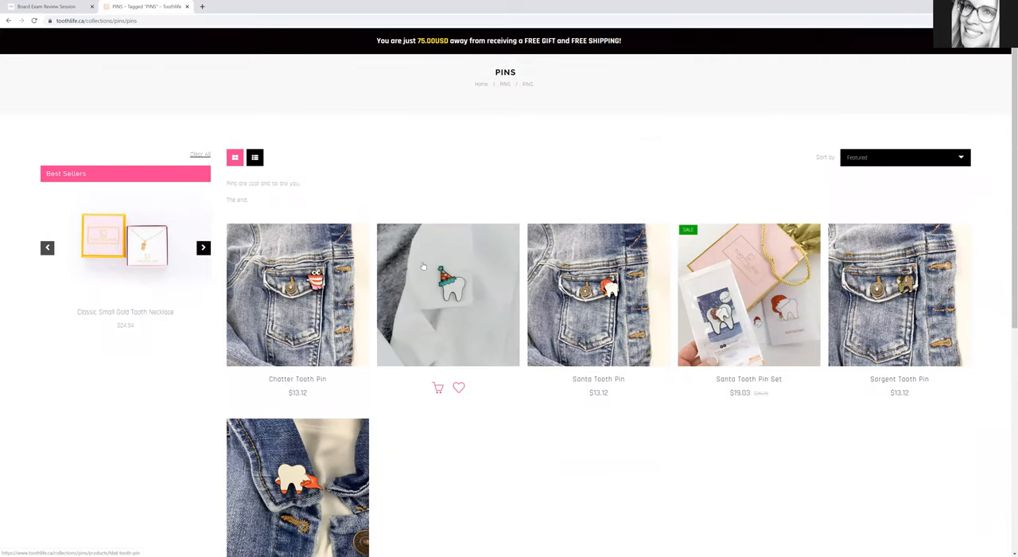
mouse_move(390, 245)
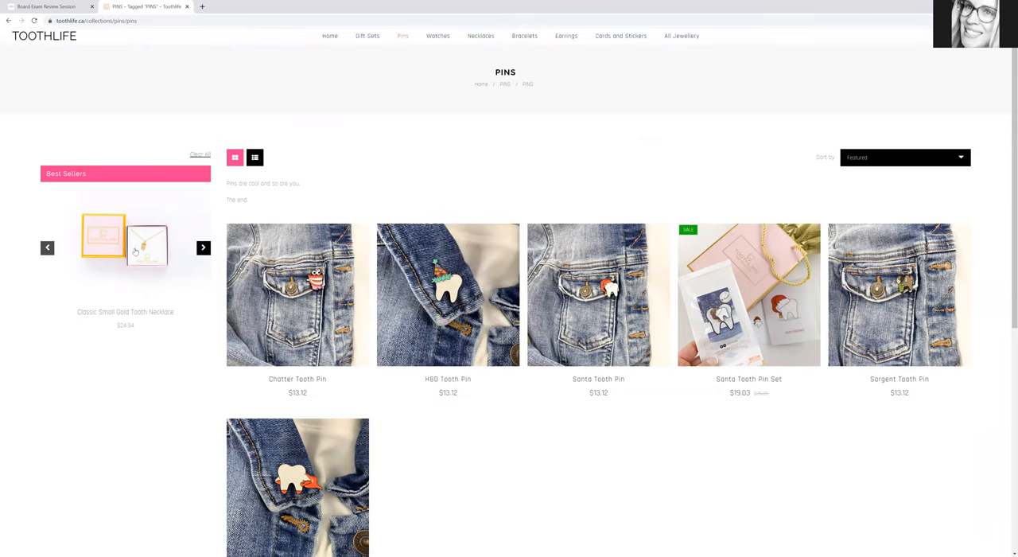
Step: Go to the All Jewellery collection, which lists no products
click(124, 235)
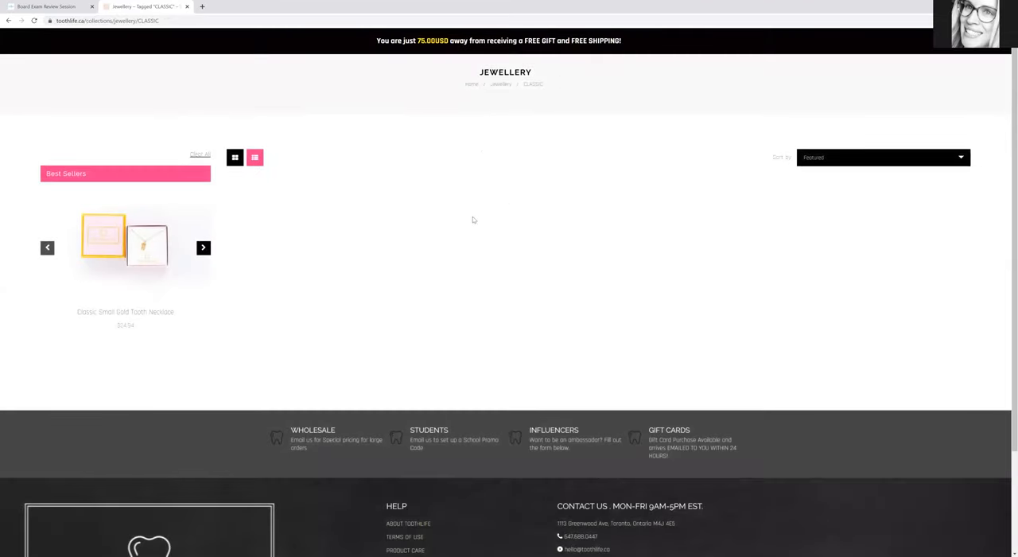
mouse_move(636, 36)
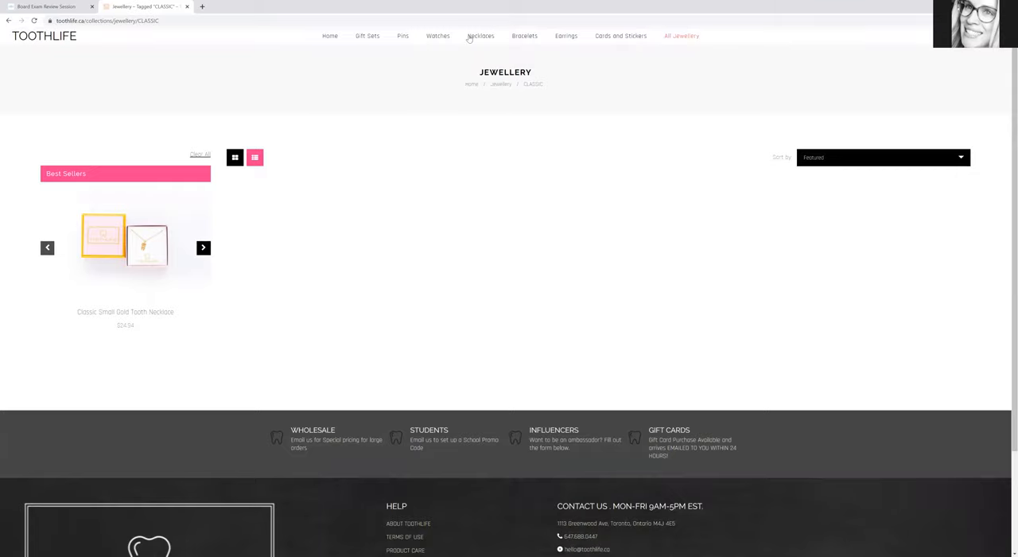
Step: View the Fire and Ice Silver Opal Necklace at $24.94 and its photo of it being worn
click(481, 35)
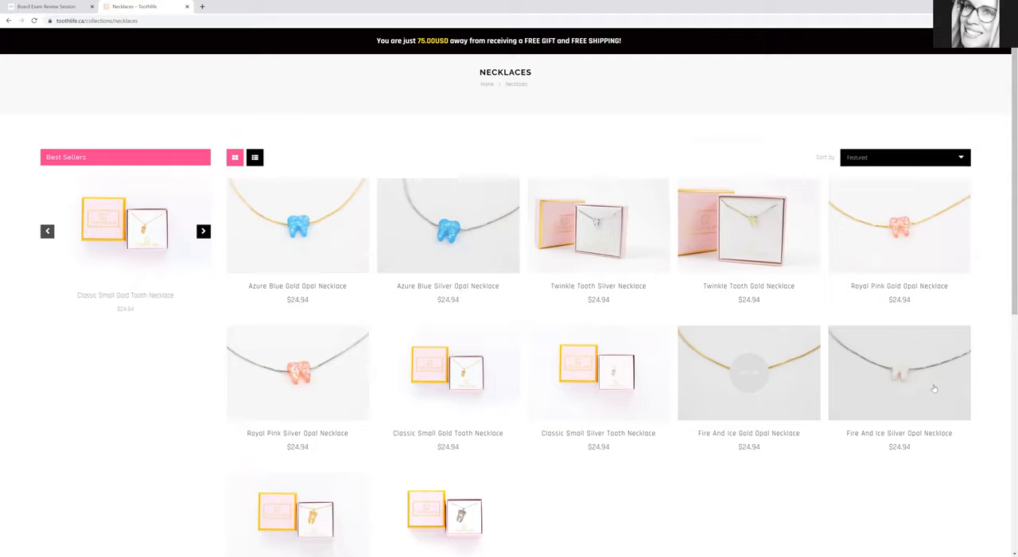
click(899, 373)
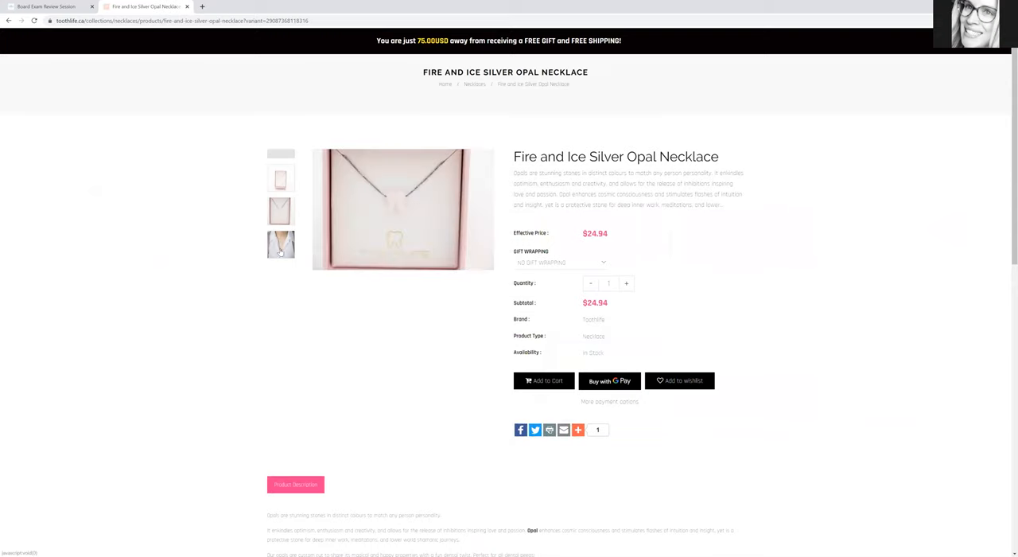
click(280, 245)
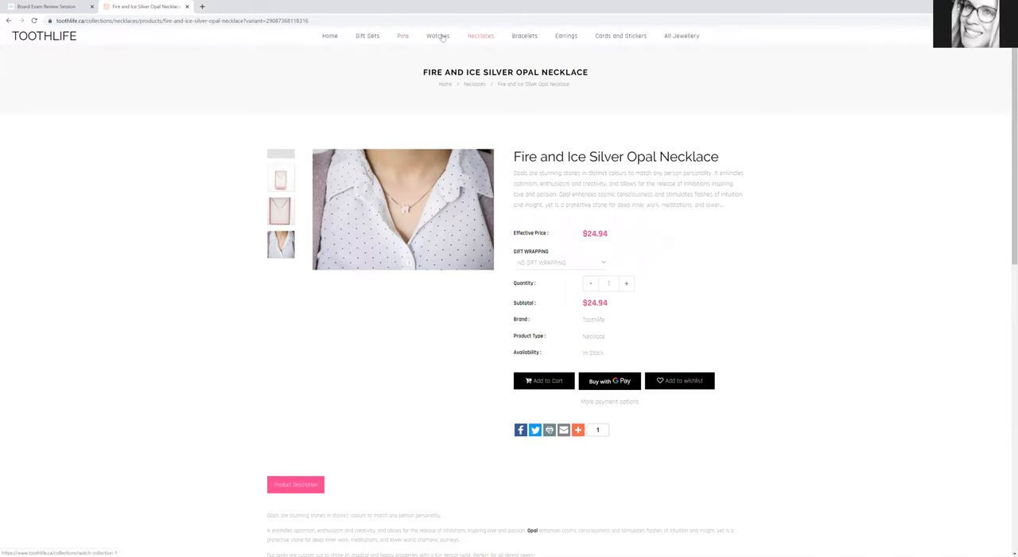
Step: Scroll through the Watches collection, then move on to Gift Sets with $38.06 necklace sets
click(438, 35)
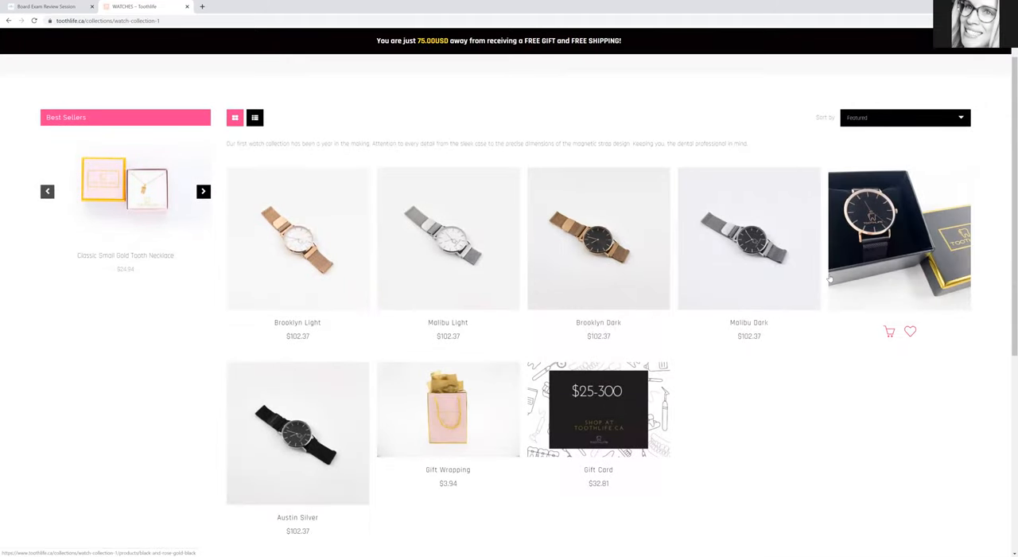
scroll(down, 3)
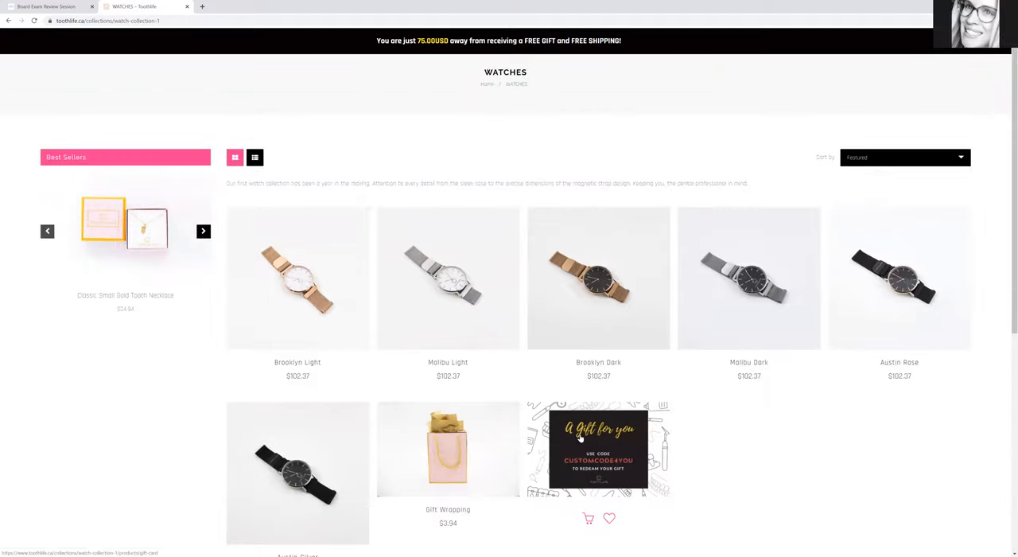
mouse_move(662, 434)
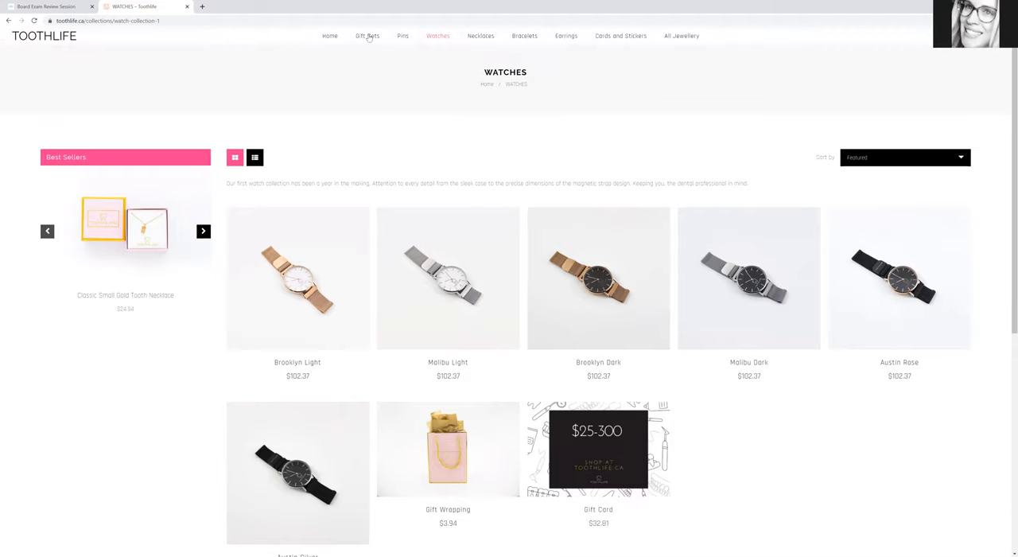
click(367, 35)
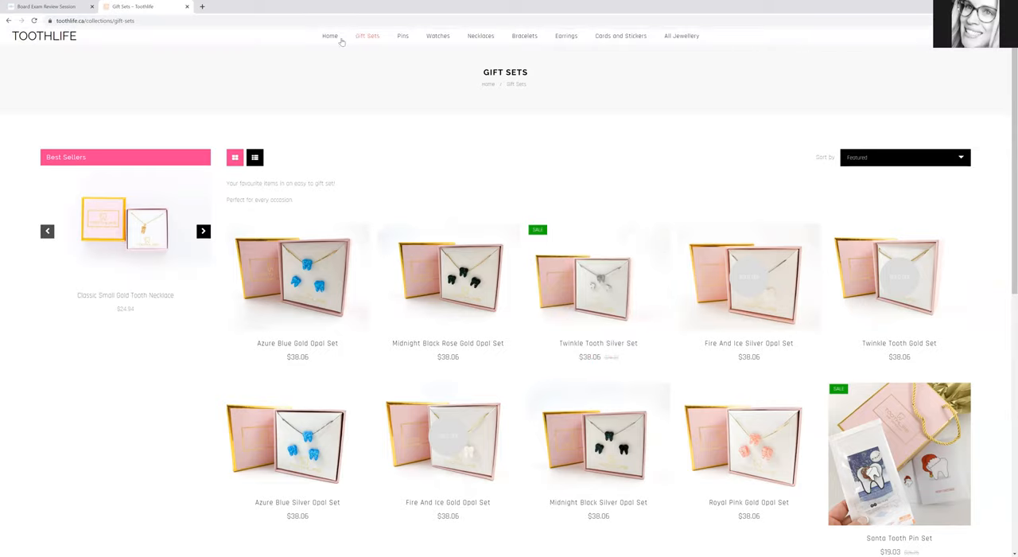
Step: Return to the home page, then view the Bracelets collection with $24.94 bracelets
click(330, 35)
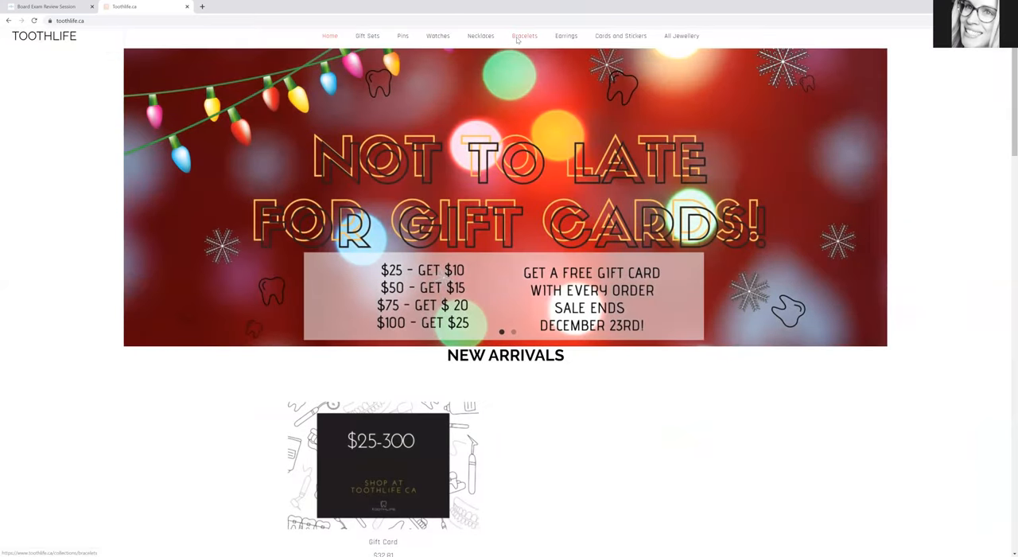
click(525, 35)
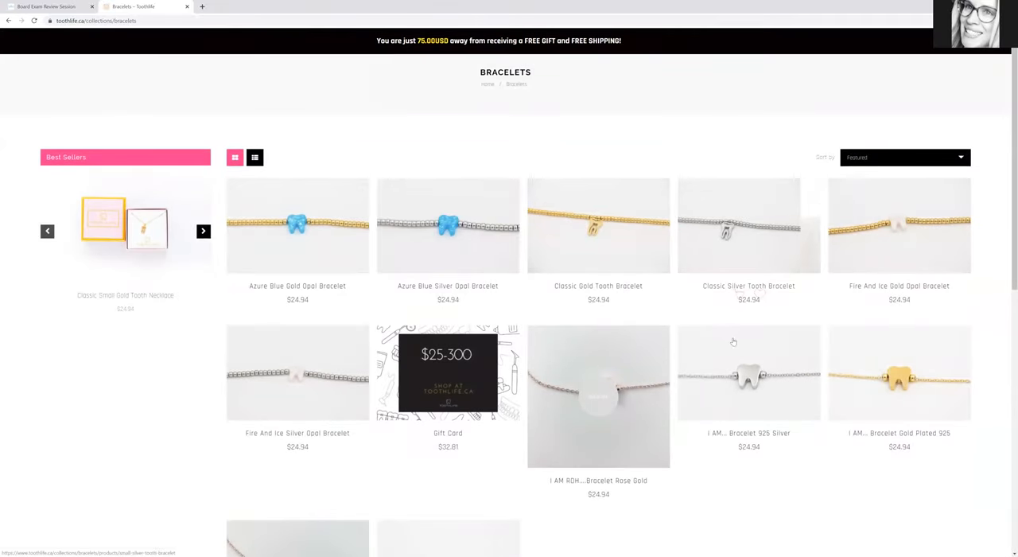
mouse_move(747, 373)
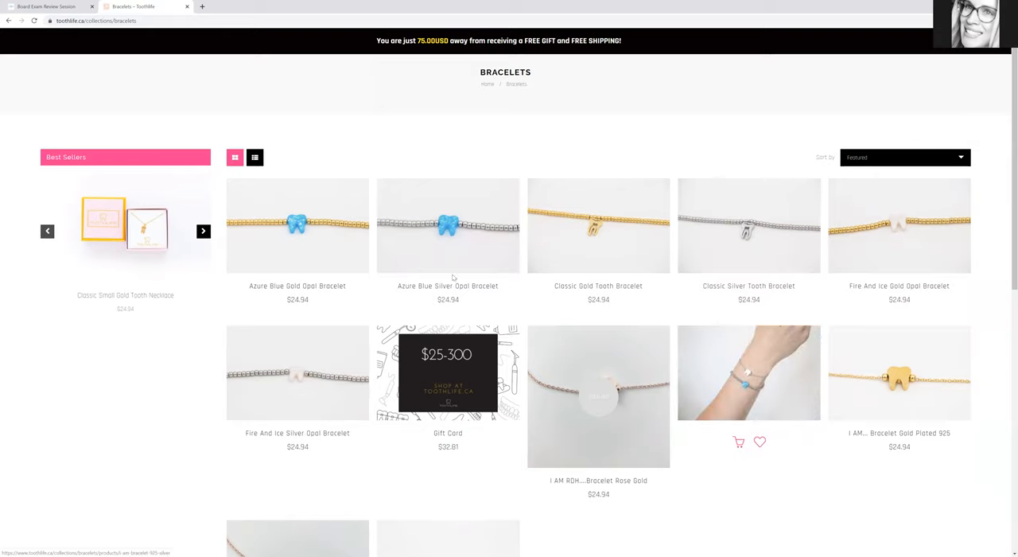
scroll(down, 3)
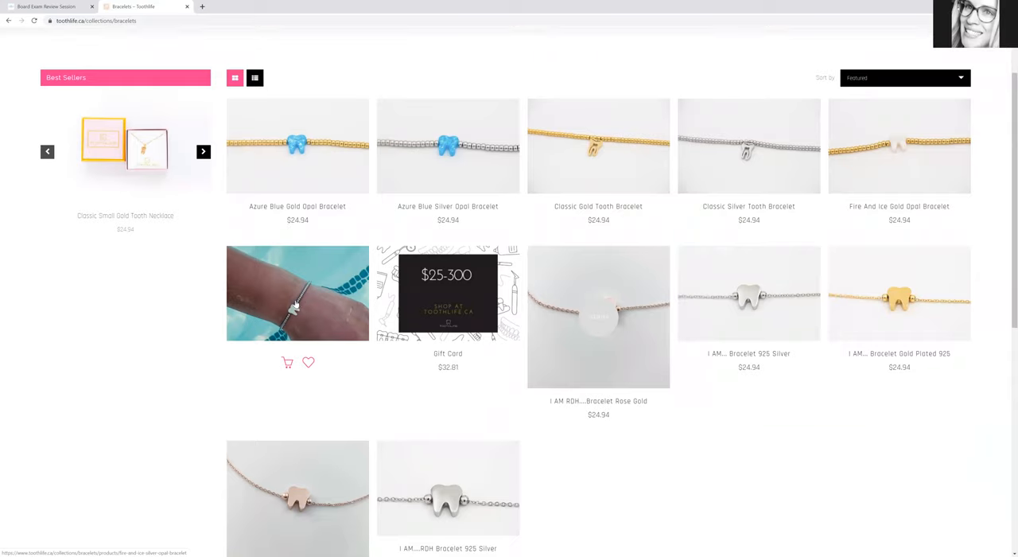
mouse_move(296, 304)
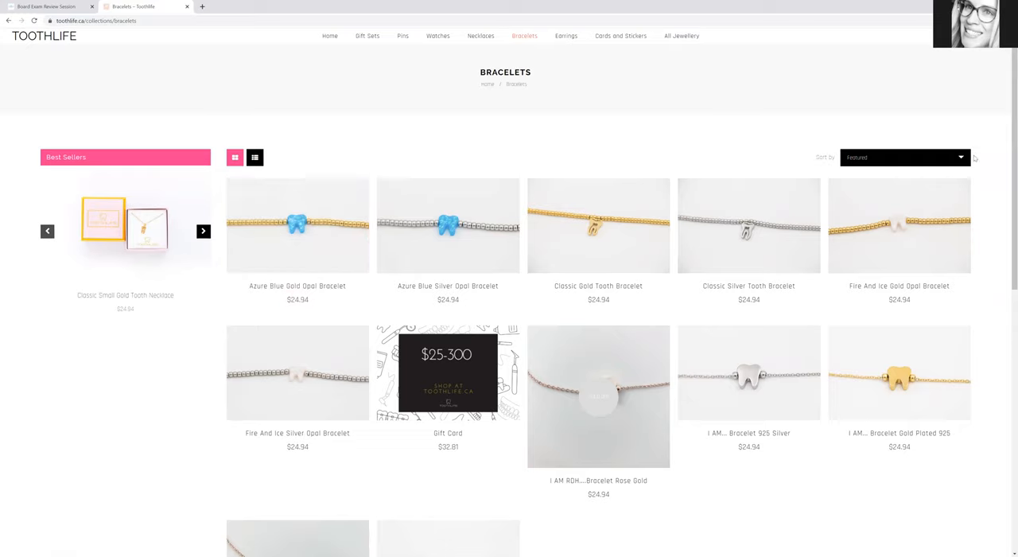
mouse_move(950, 124)
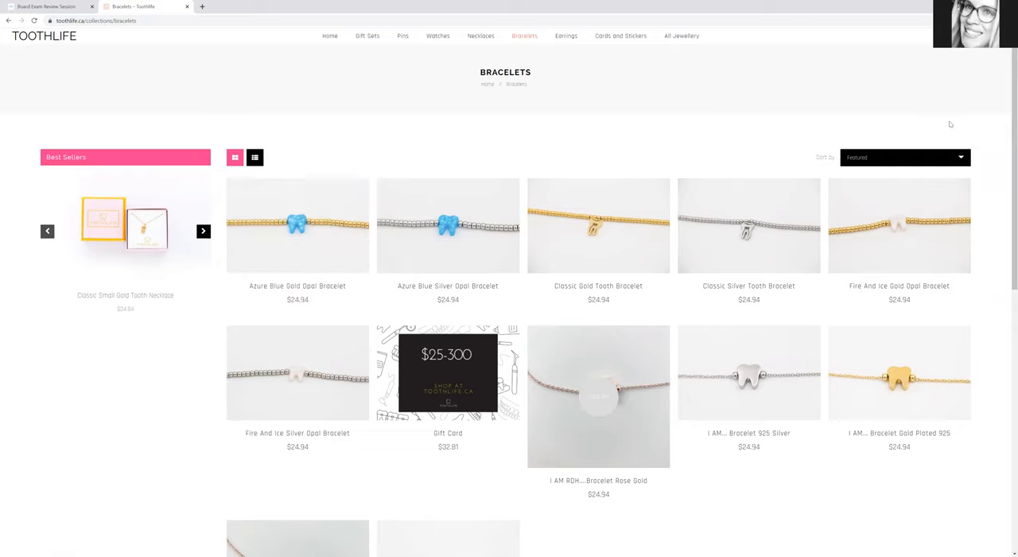